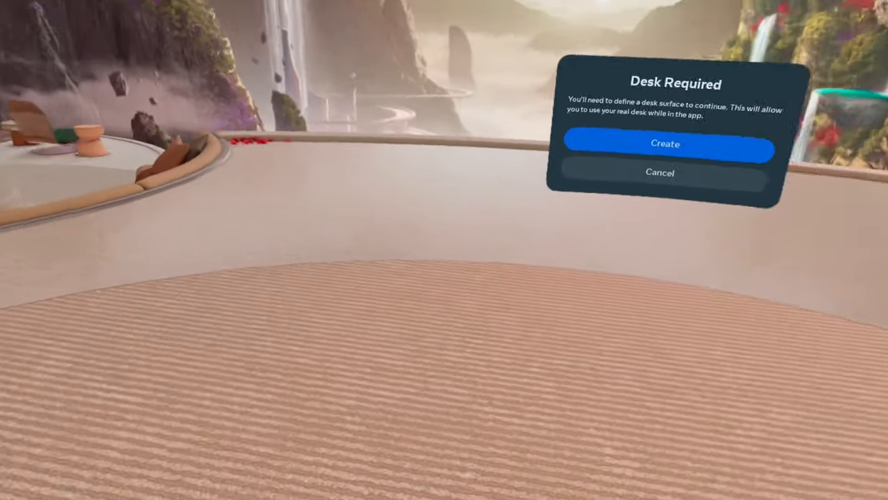
Create the real desk surface and confirm its height in Quest desk setup.
{"action": "left_click", "coordinate": [666, 143]}
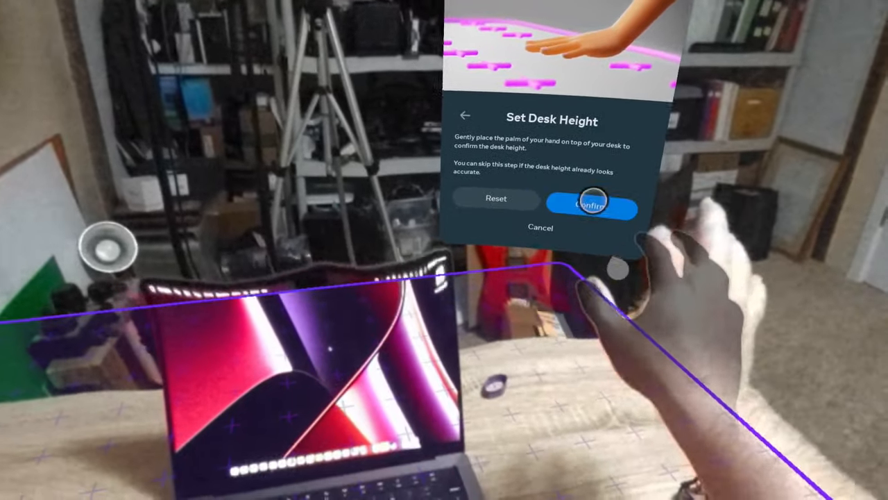
{"action": "left_click", "coordinate": [591, 206]}
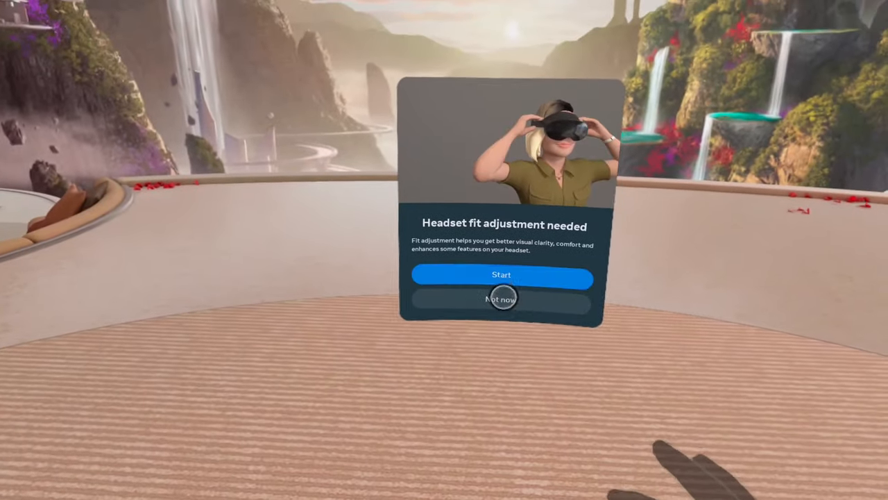
Choose Not now on the headset fit prompt and let the office load.
{"action": "left_click", "coordinate": [502, 298]}
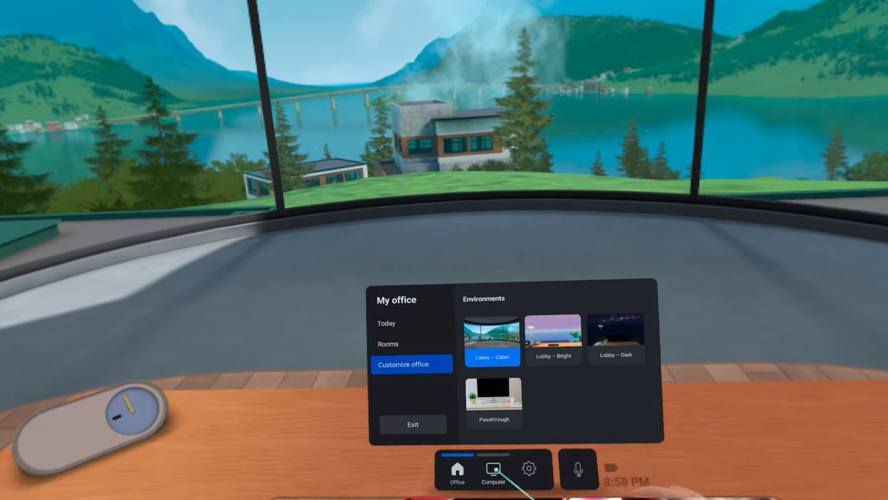
Connect the office to the MacBook Pro from the Computer panel.
{"action": "left_click", "coordinate": [494, 472]}
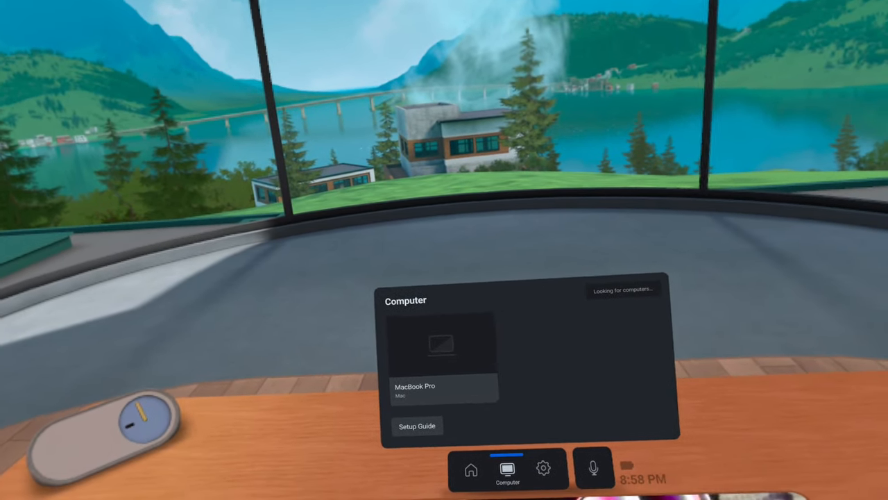
{"action": "left_click", "coordinate": [441, 347]}
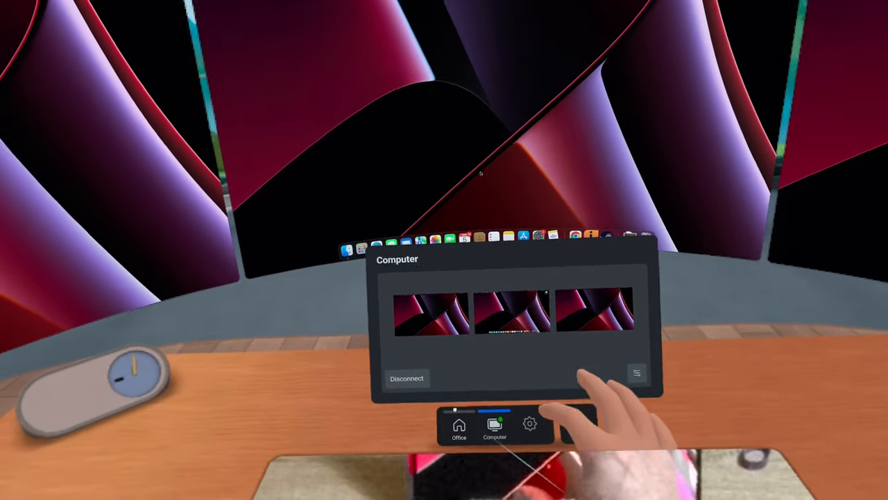
Join the test room from the My office Rooms list.
{"action": "left_click", "coordinate": [458, 427]}
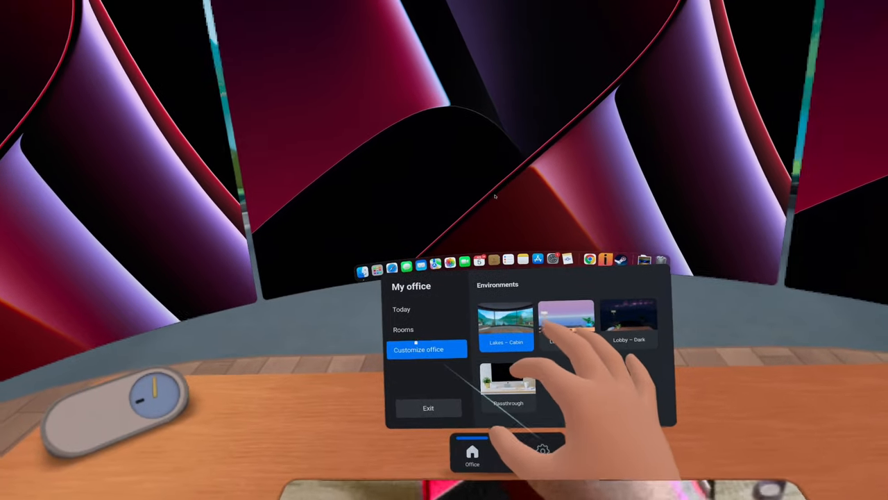
{"action": "left_click", "coordinate": [403, 329]}
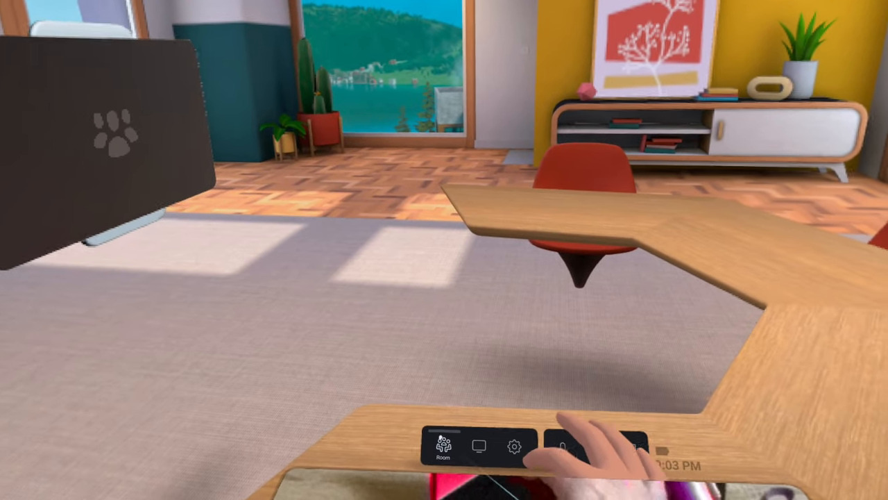
Switch the room's table layout to breakout groups via Customize Room.
{"action": "left_click", "coordinate": [442, 447]}
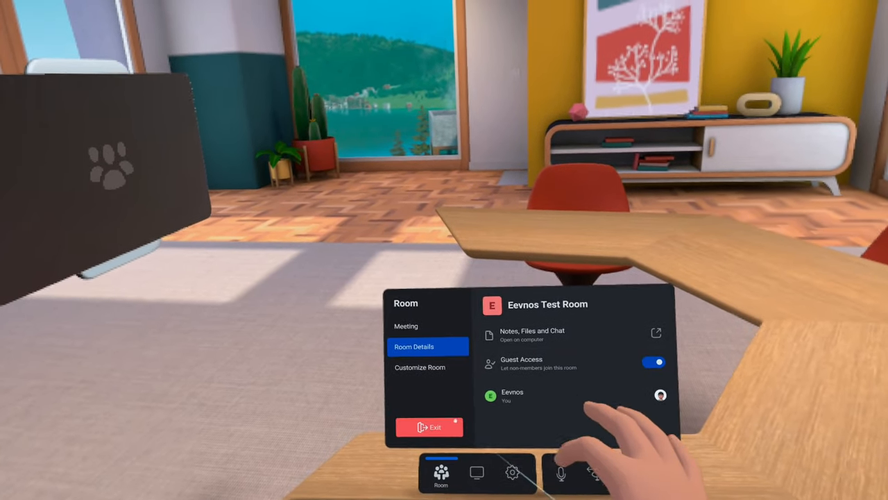
{"action": "left_click", "coordinate": [420, 366]}
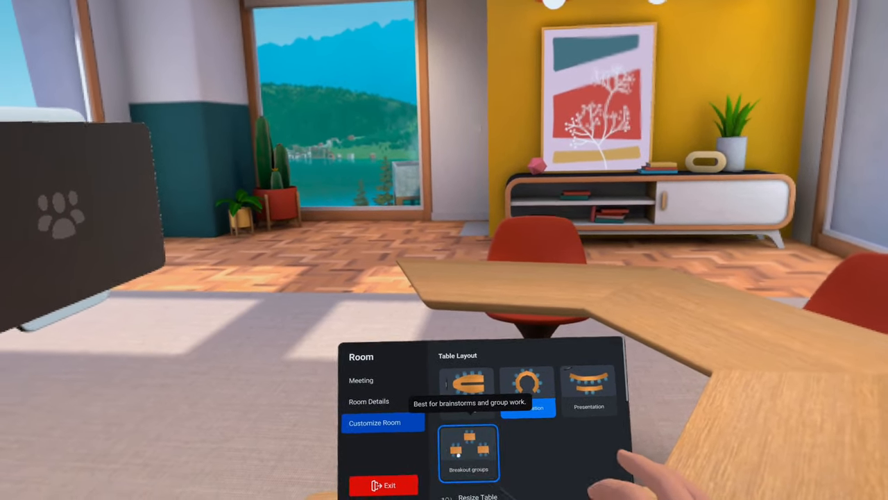
{"action": "left_click", "coordinate": [470, 451]}
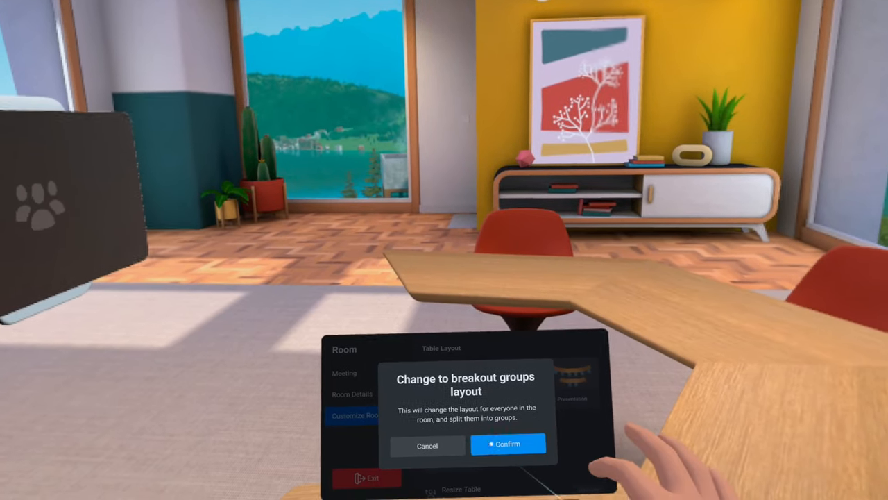
{"action": "left_click", "coordinate": [508, 444]}
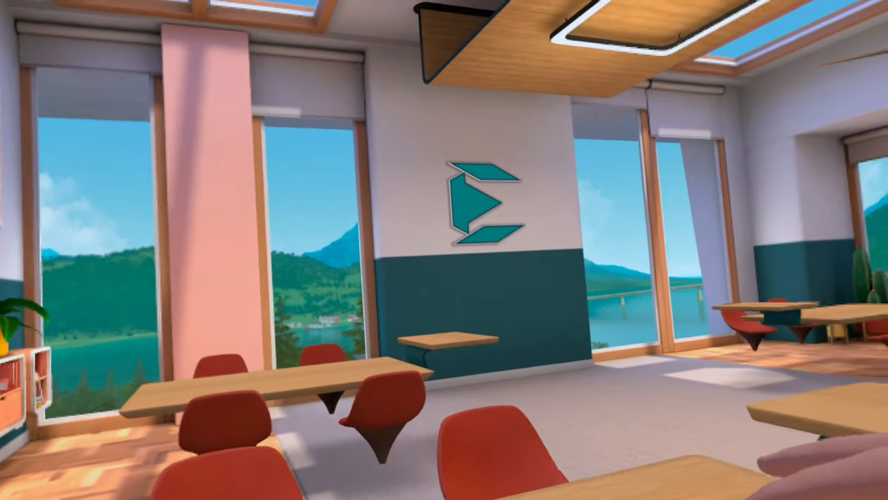
{"action": "scroll", "scroll_direction": "right", "scroll_amount": 3}
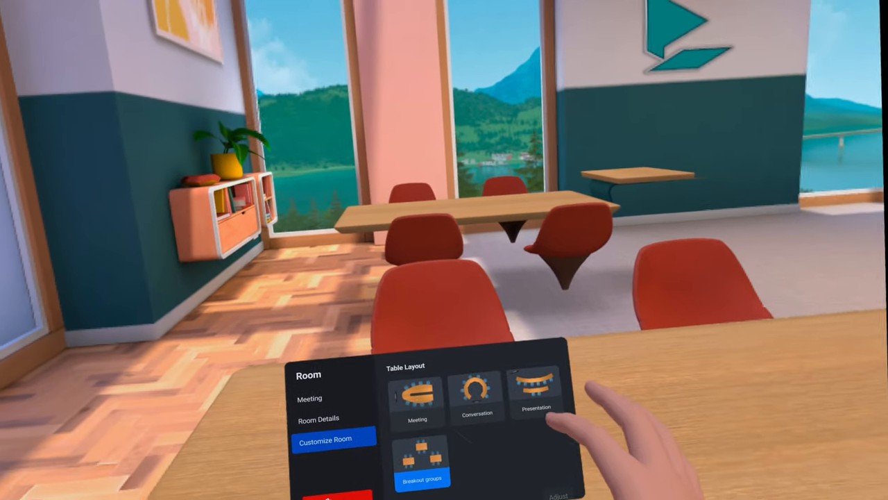
Pick another table layout and browse the environment and poster sections.
{"action": "left_click", "coordinate": [416, 400]}
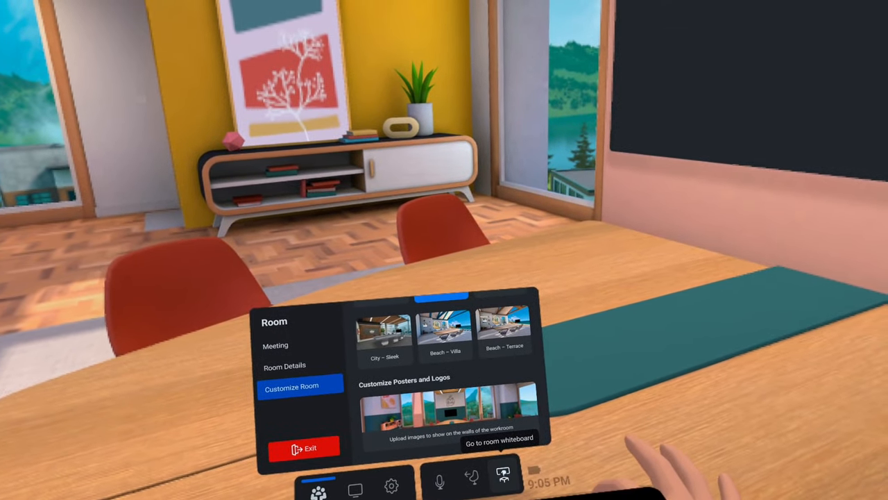
Place the room whiteboard on the real wall and confirm its position.
{"action": "left_click", "coordinate": [499, 438]}
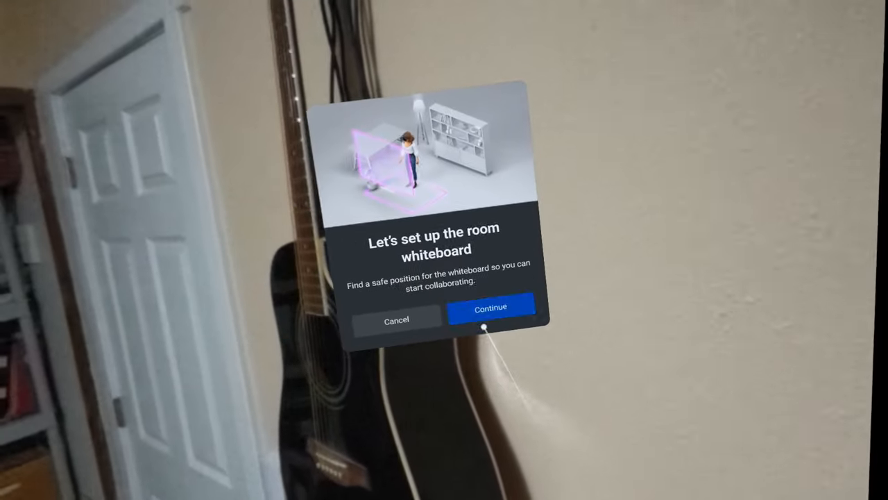
{"action": "left_click", "coordinate": [491, 306]}
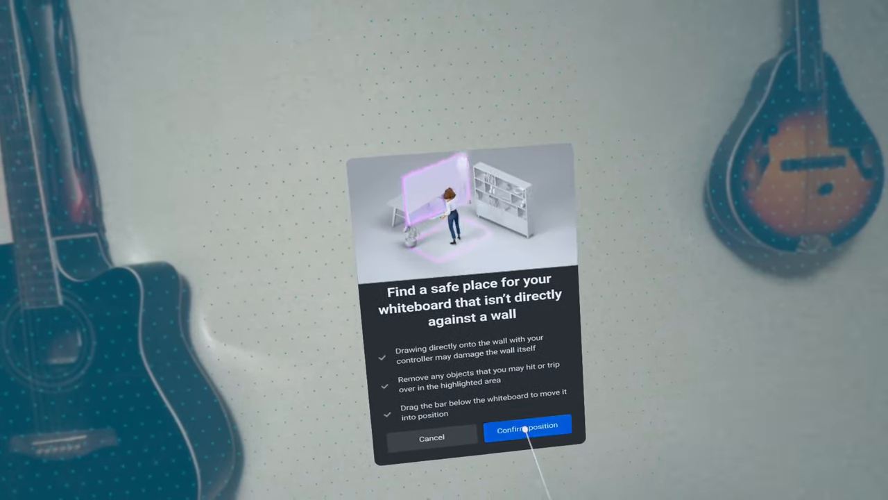
{"action": "left_click", "coordinate": [528, 425]}
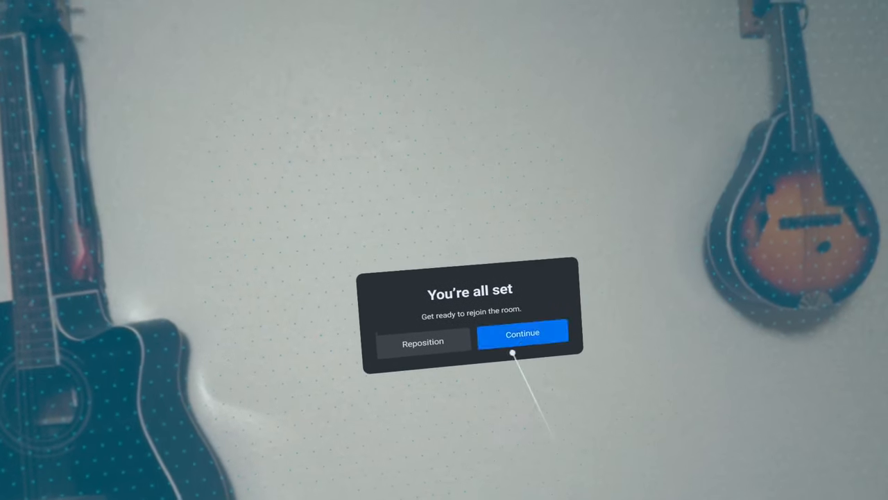
Continue past You're all set and dismiss the flip-controller drawing tip.
{"action": "left_click", "coordinate": [522, 333]}
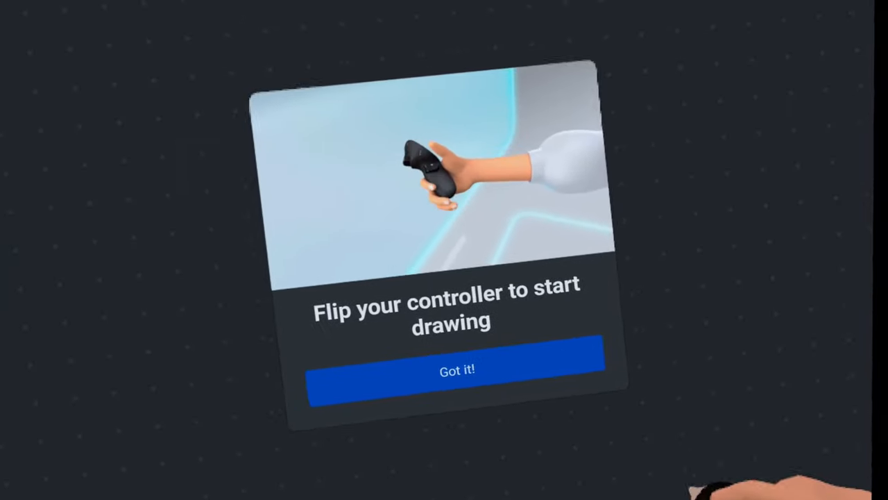
{"action": "left_click", "coordinate": [455, 369]}
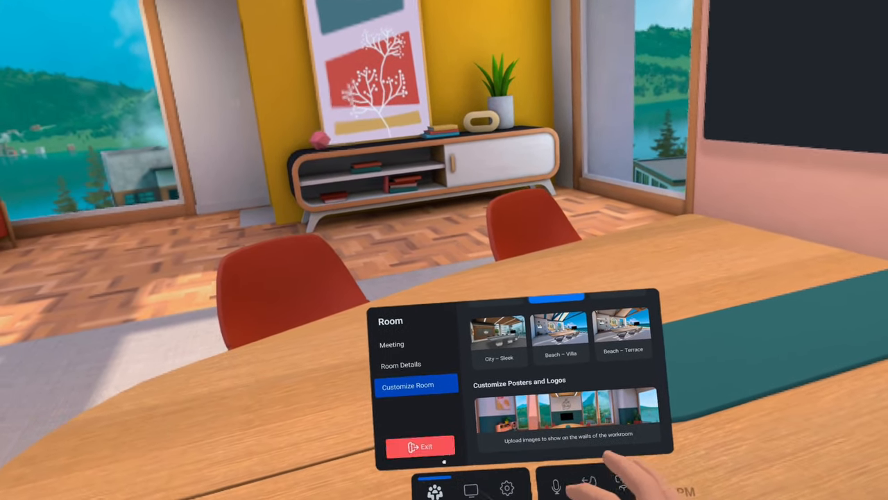
Show the MacBook desktop in the room with its Share Screen prompt.
{"action": "left_click", "coordinate": [461, 451]}
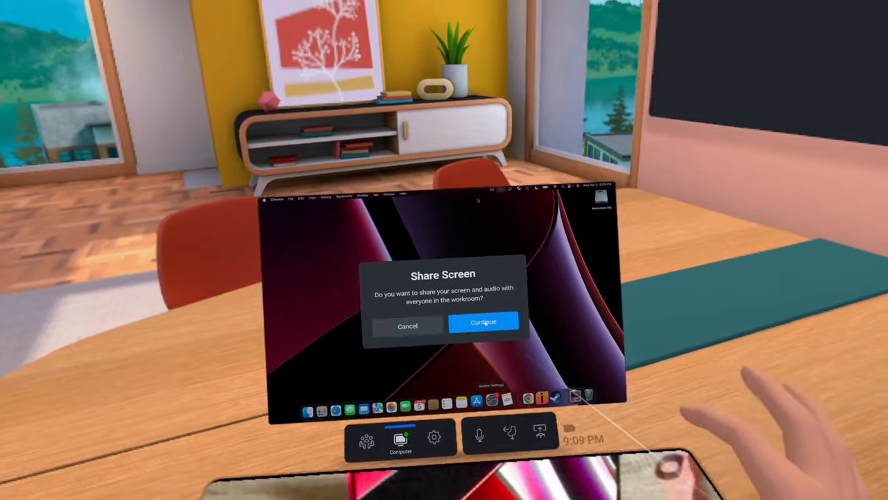
Continue in the Share Screen dialog to share the Mac screen and audio.
{"action": "left_click", "coordinate": [483, 322]}
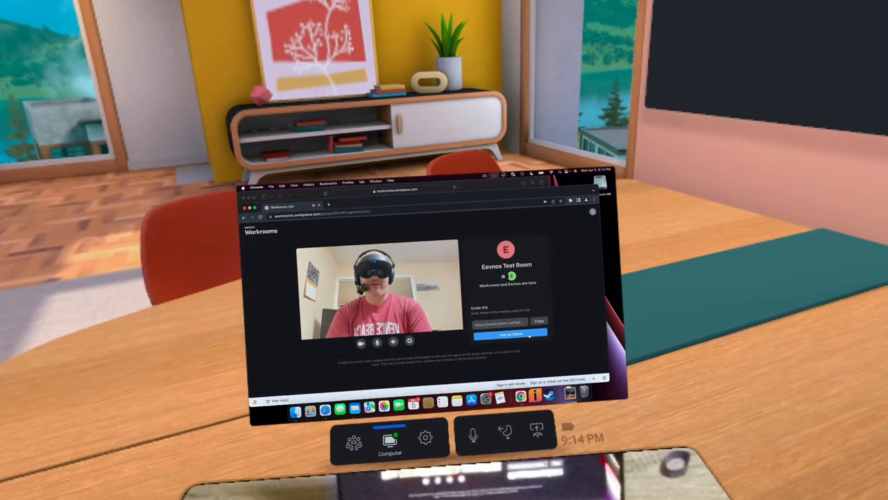
Join the test room from the Workrooms web page on the Mac as a remote video participant.
{"action": "left_click", "coordinate": [510, 335]}
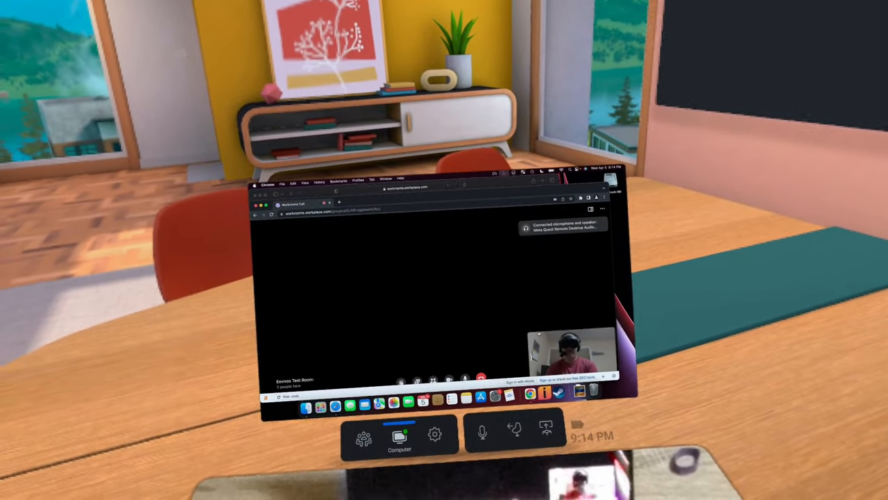